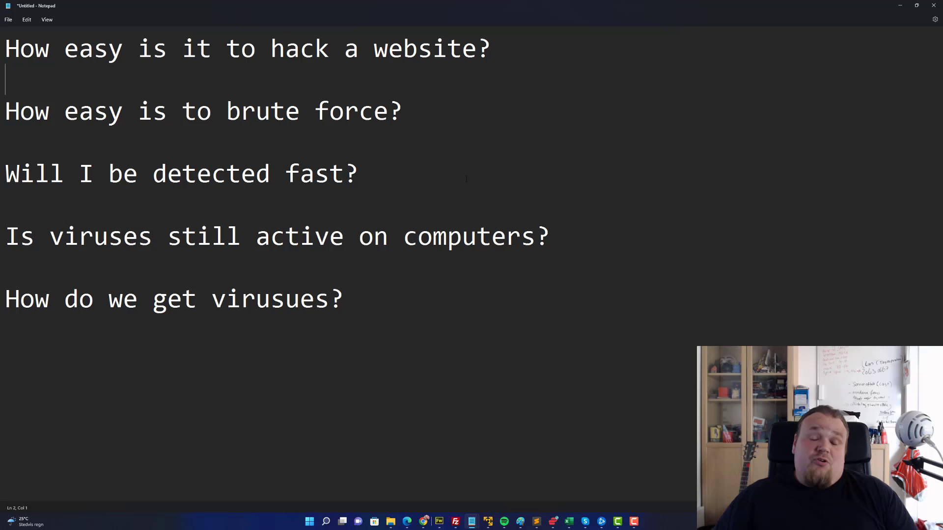
Extend the first question's targets to 'website/server/system/...'.
{"action": "type", "text": "/"}
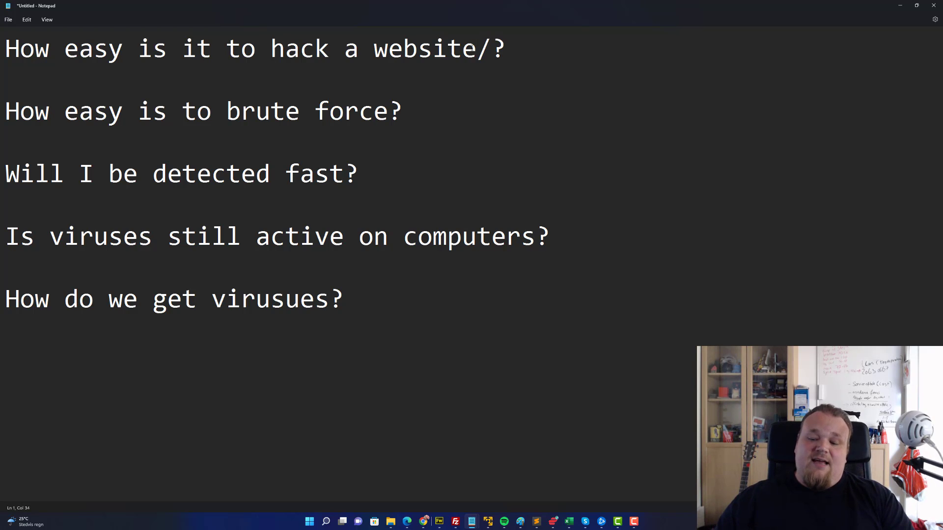
{"action": "type", "text": "server/system"}
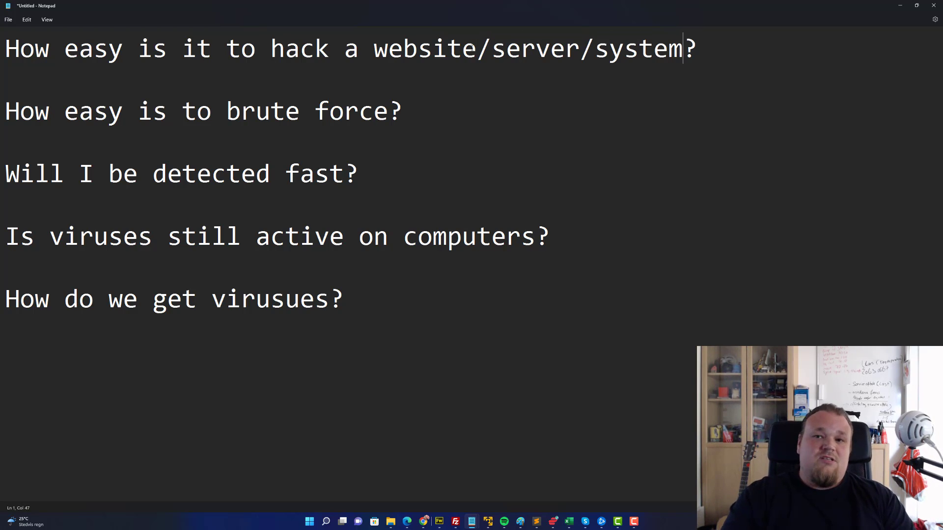
{"action": "type", "text": "/."}
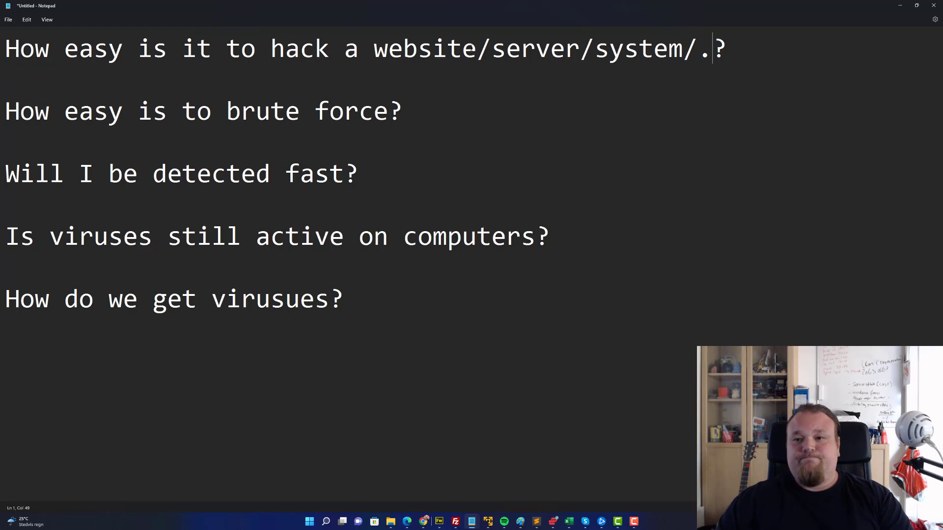
{"action": "type", "text": ".."}
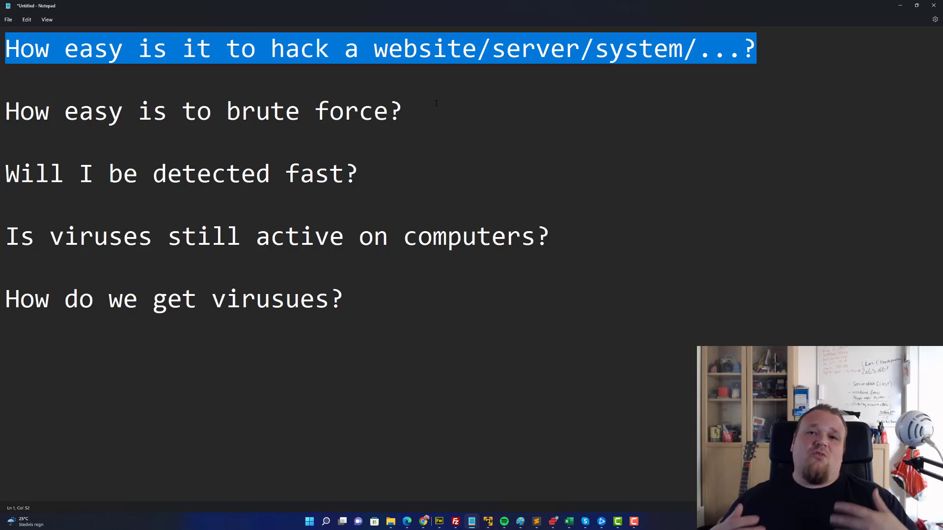
{"action": "mouse_move", "coordinate": [728, 271]}
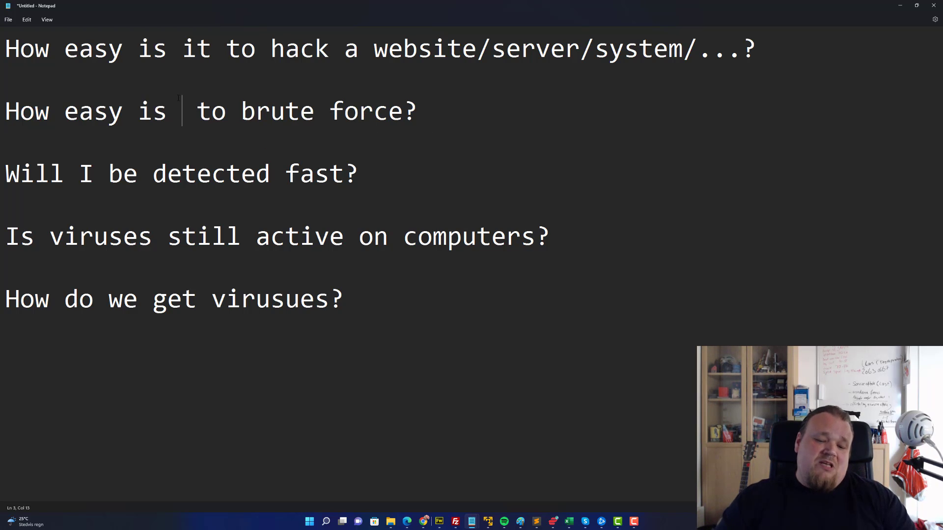
Insert 'it' after 'How easy is' in the brute-force question.
{"action": "type", "text": "it"}
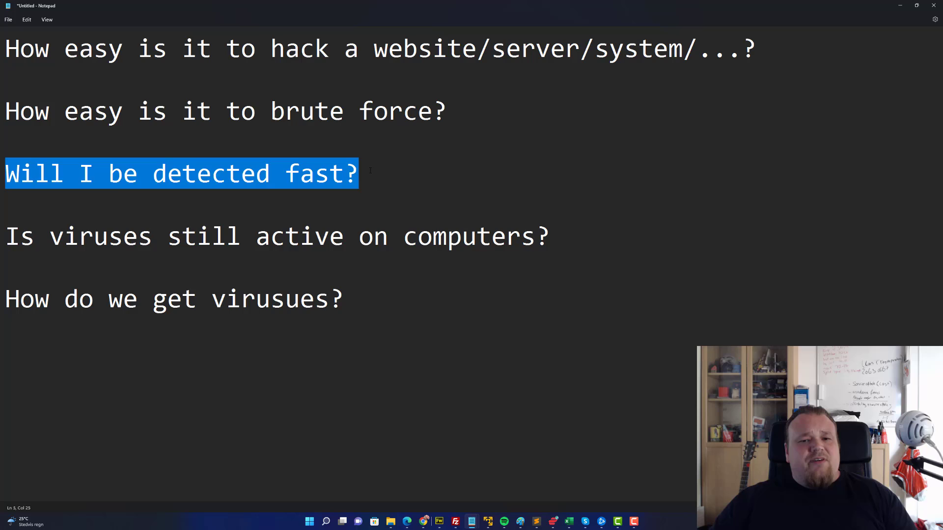
{"action": "mouse_move", "coordinate": [490, 165]}
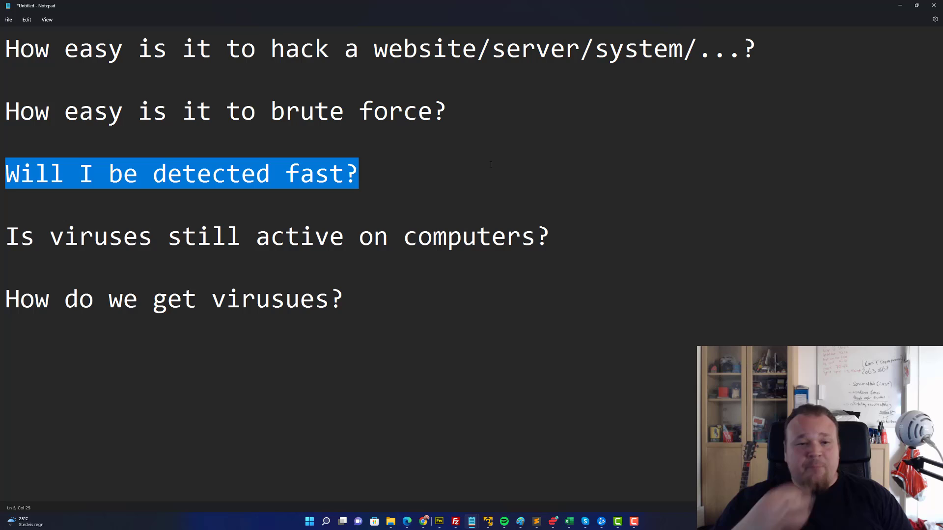
{"action": "left_click", "coordinate": [554, 235]}
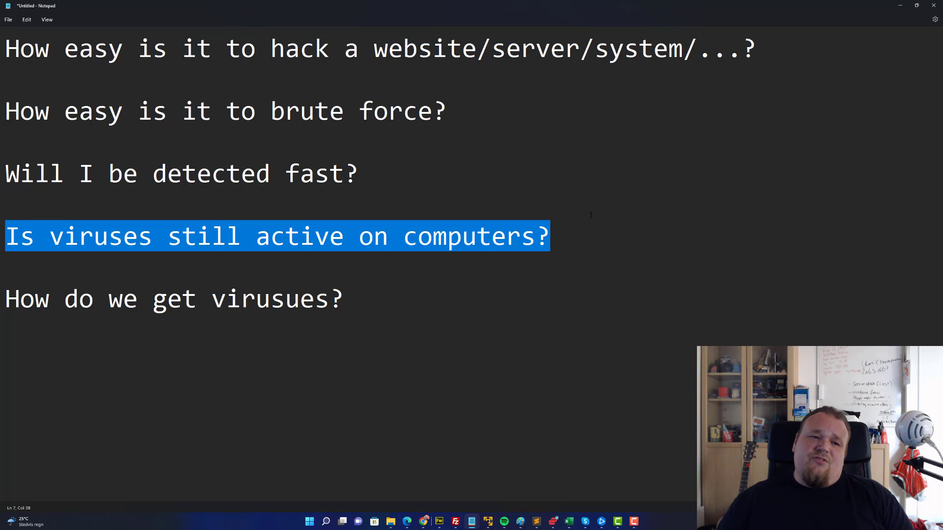
Select the word 'Is' at the start of the viruses question.
{"action": "left_click", "coordinate": [36, 236]}
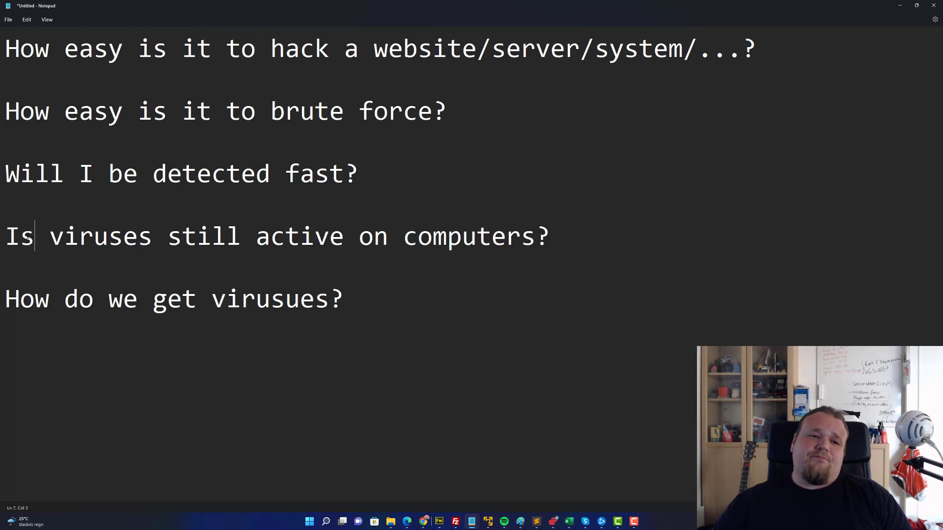
{"action": "double_click", "coordinate": [19, 236]}
{"action": "type", "text": "Are"}
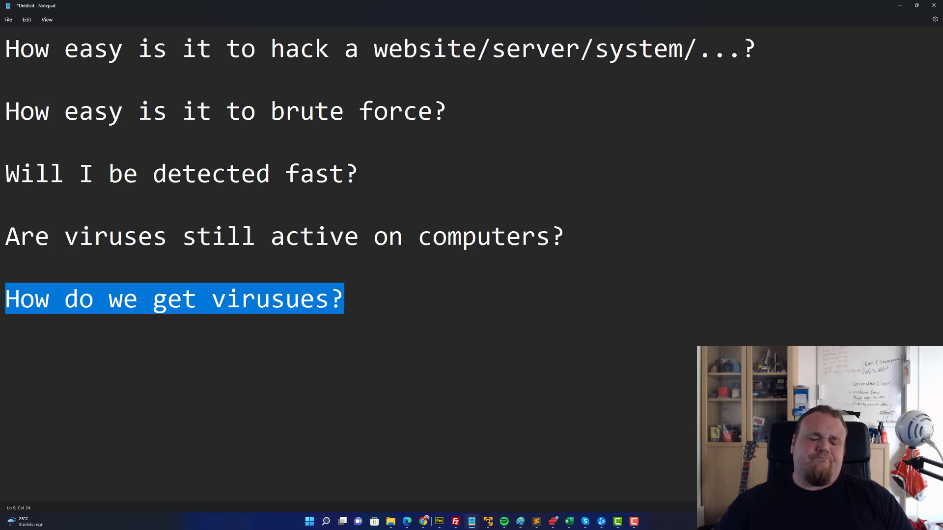
Highlight the whole 'How do we get viruses?' line.
{"action": "left_click", "coordinate": [288, 299]}
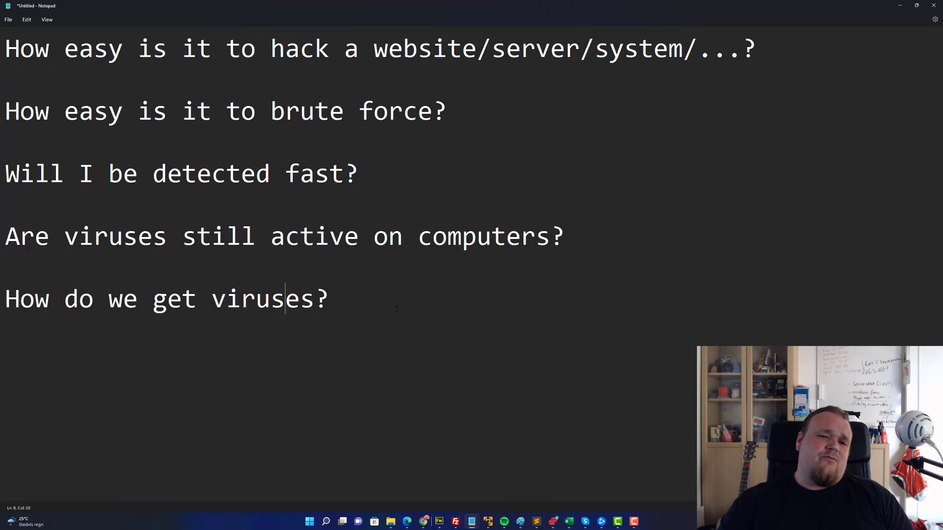
{"action": "triple_click", "coordinate": [166, 299]}
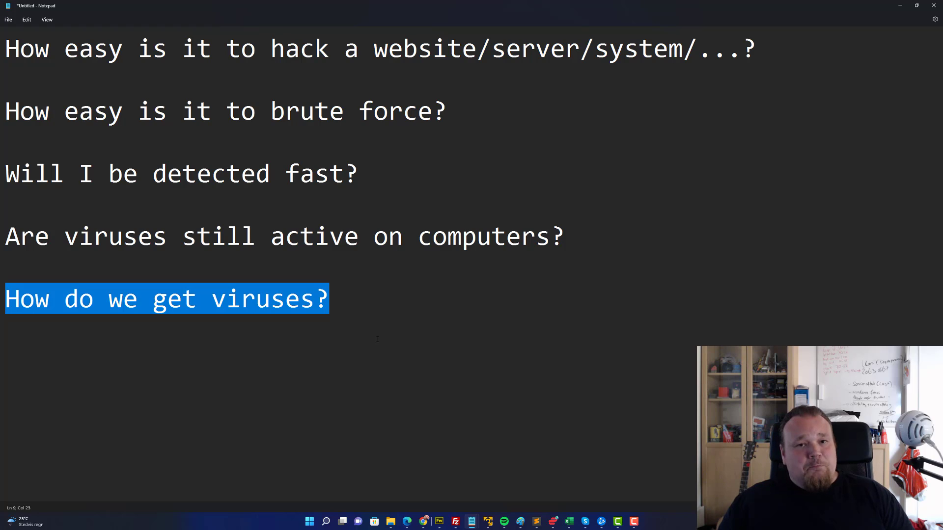
Type 'YouTubers!' on a new line below the list and highlight it.
{"action": "left_click", "coordinate": [378, 339]}
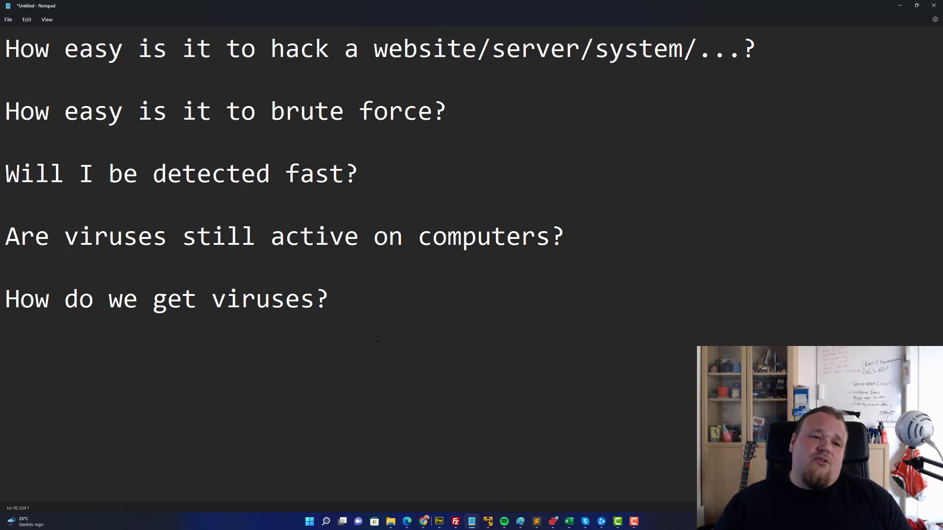
{"action": "type", "text": "Yu"}
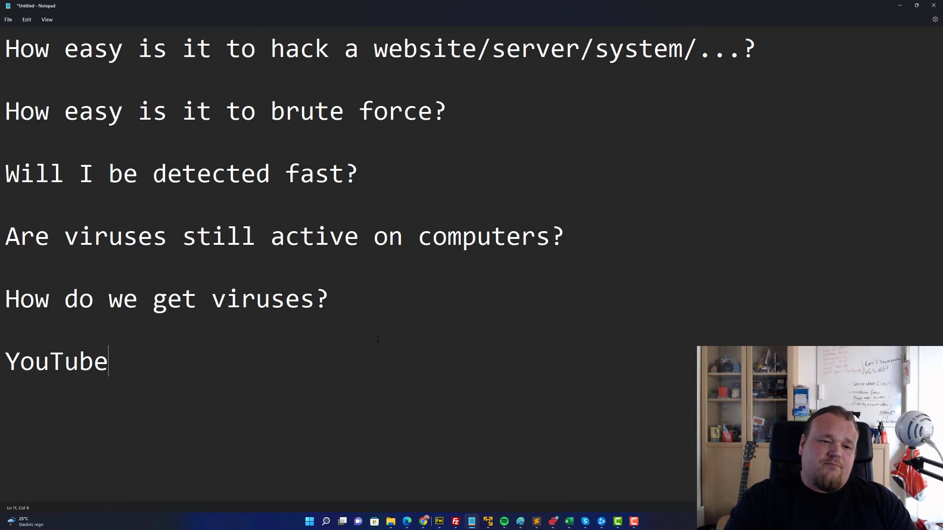
{"action": "type", "text": "rs"}
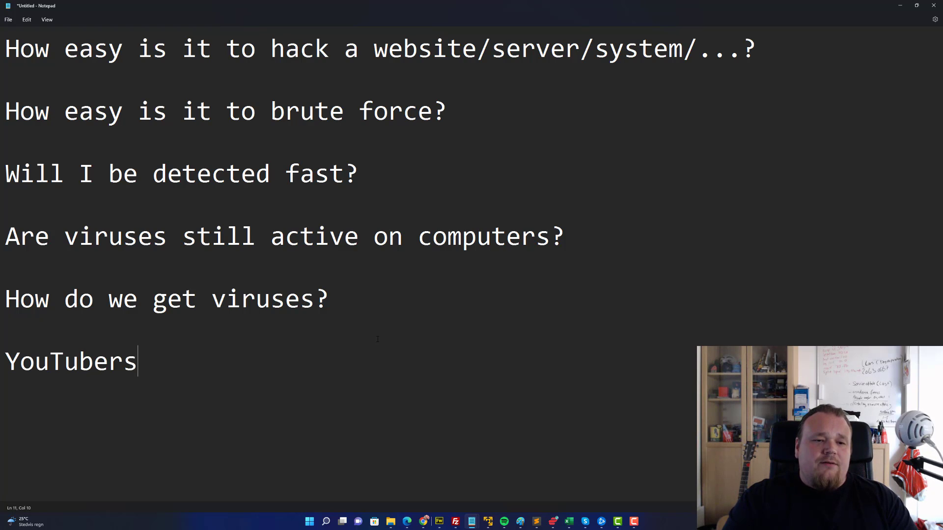
{"action": "type", "text": "!"}
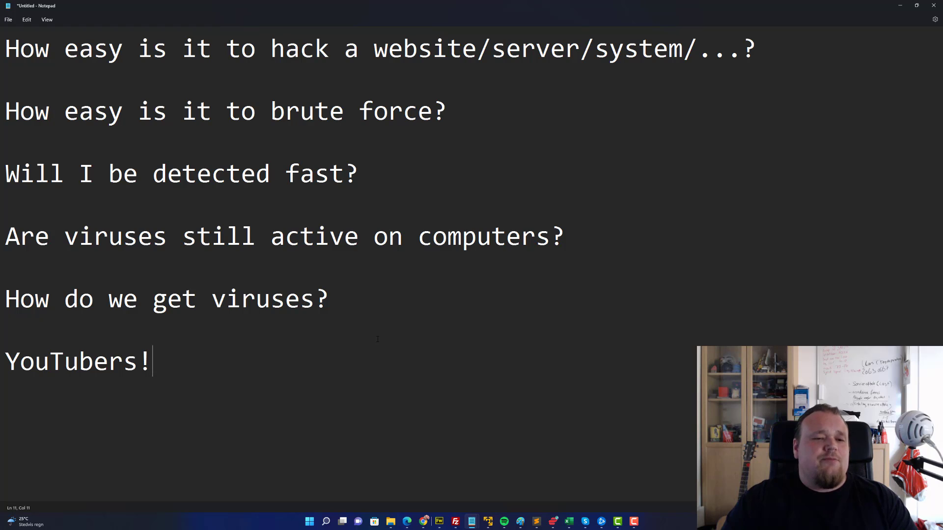
{"action": "double_click", "coordinate": [72, 360]}
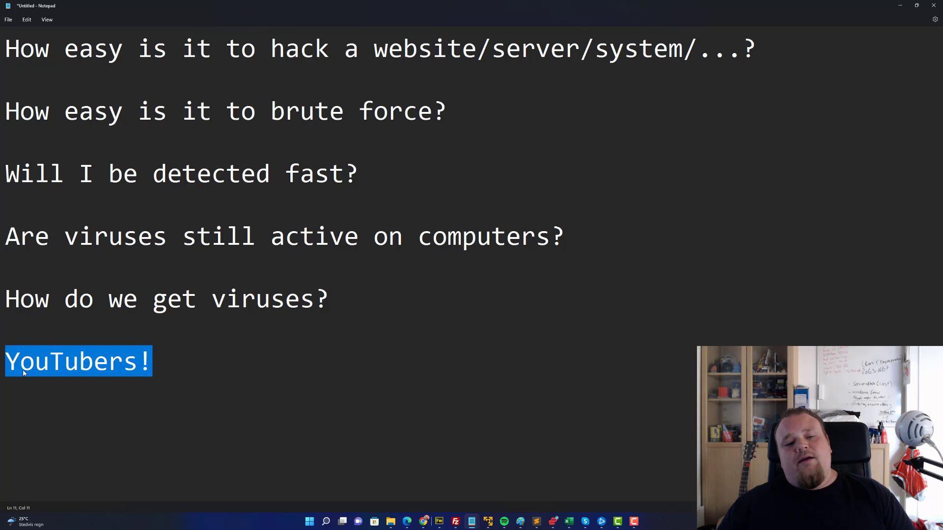